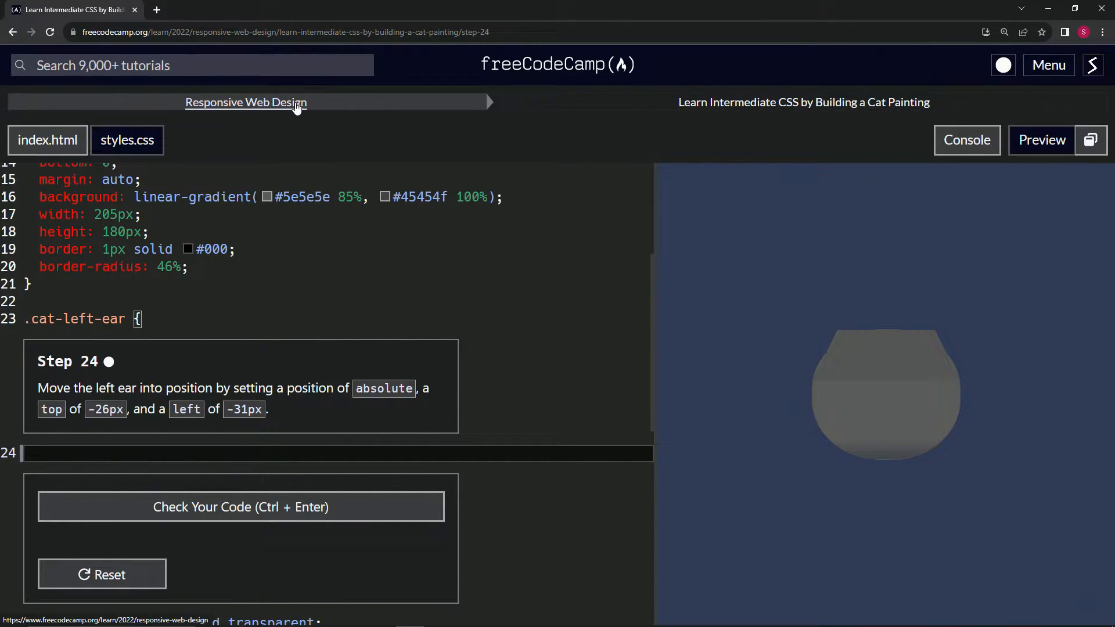
mouse_move(816, 117)
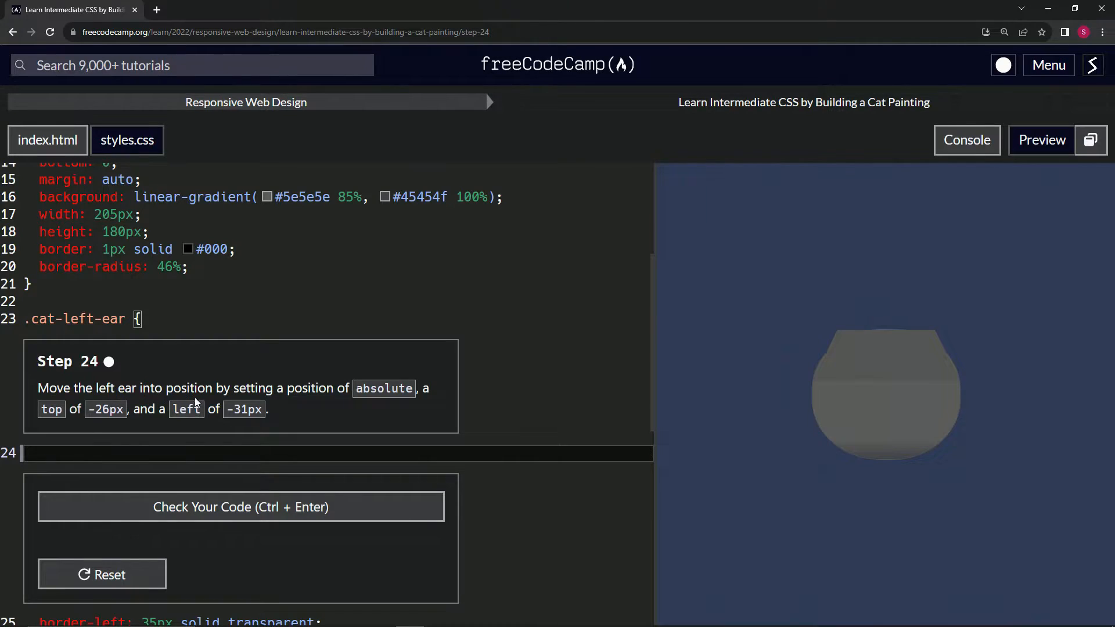
mouse_move(384, 395)
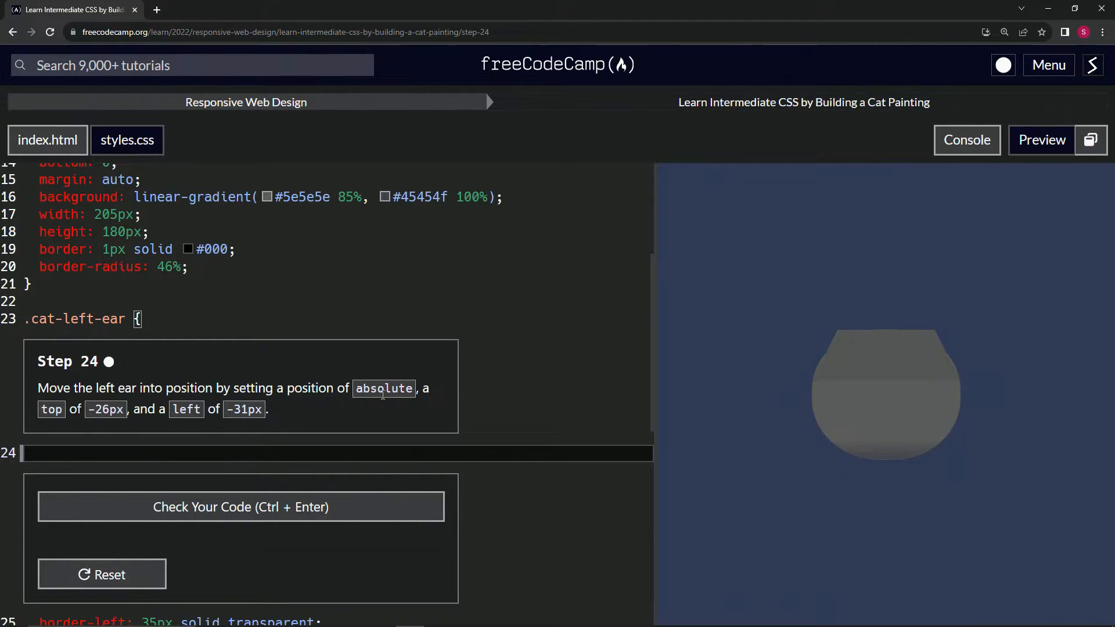
mouse_move(117, 422)
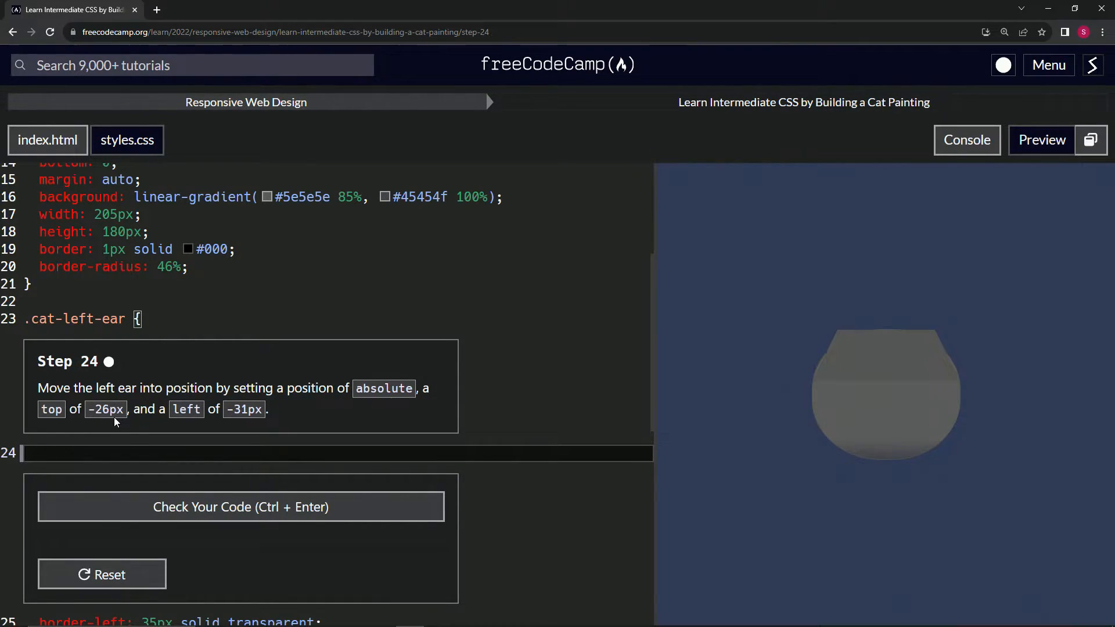
mouse_move(255, 424)
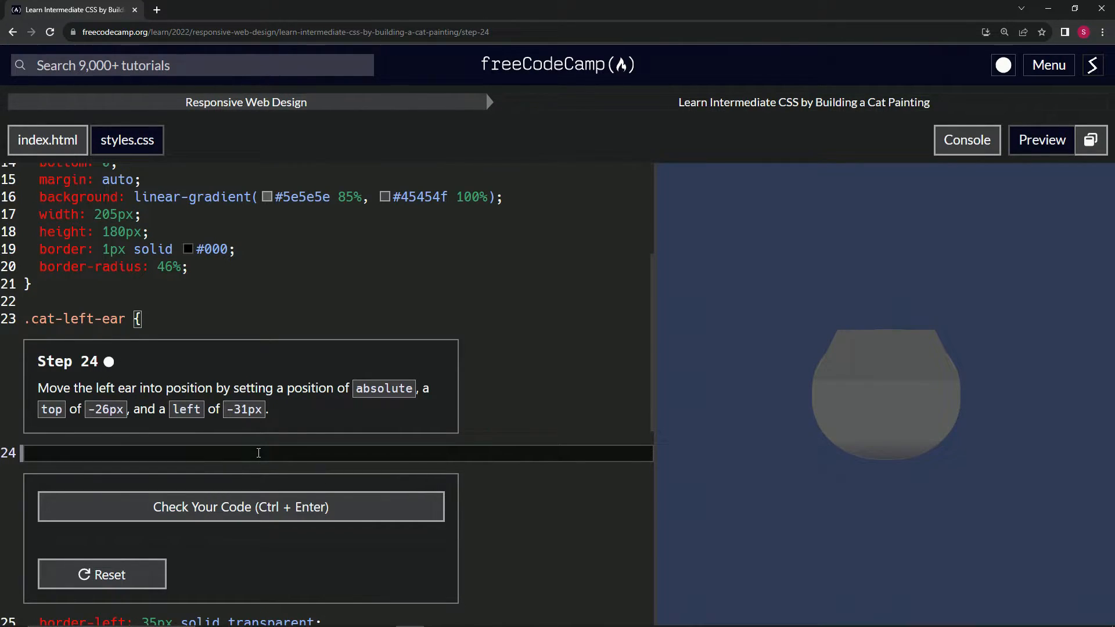
Add position: absolute, top: -26px and left: -31px to the .cat-left-ear rule.
text(position: absol)
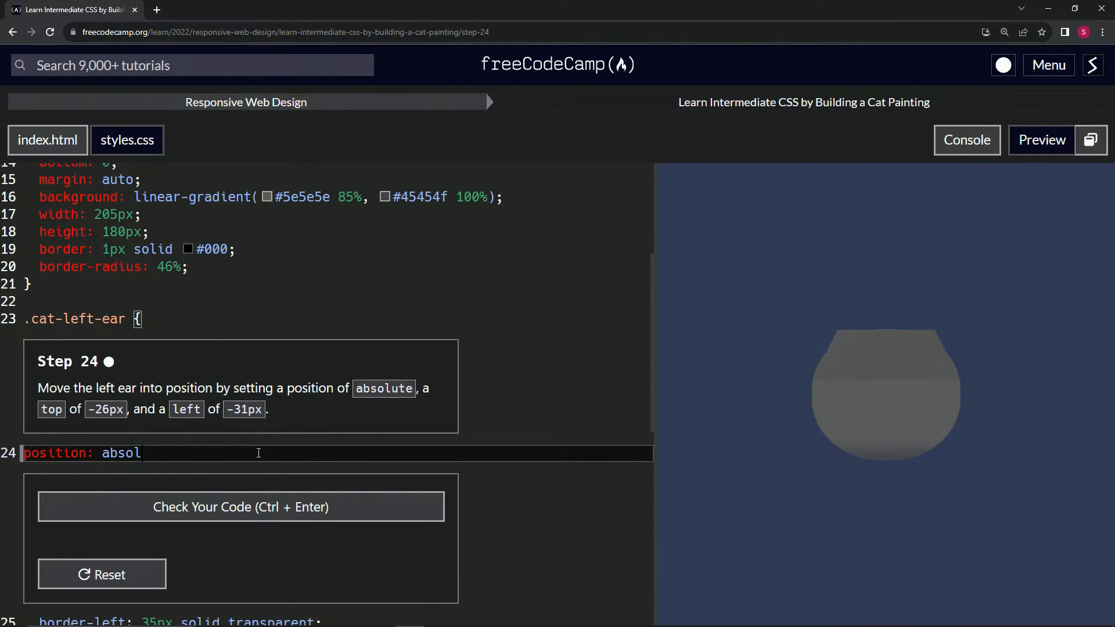
text(ute;)
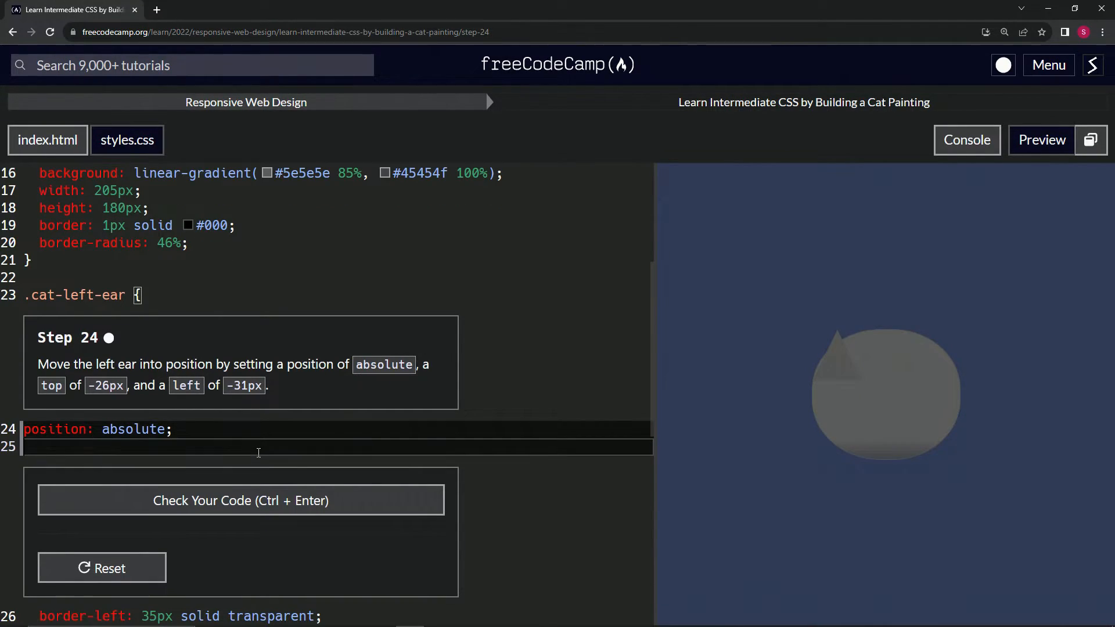
text(top: 0)
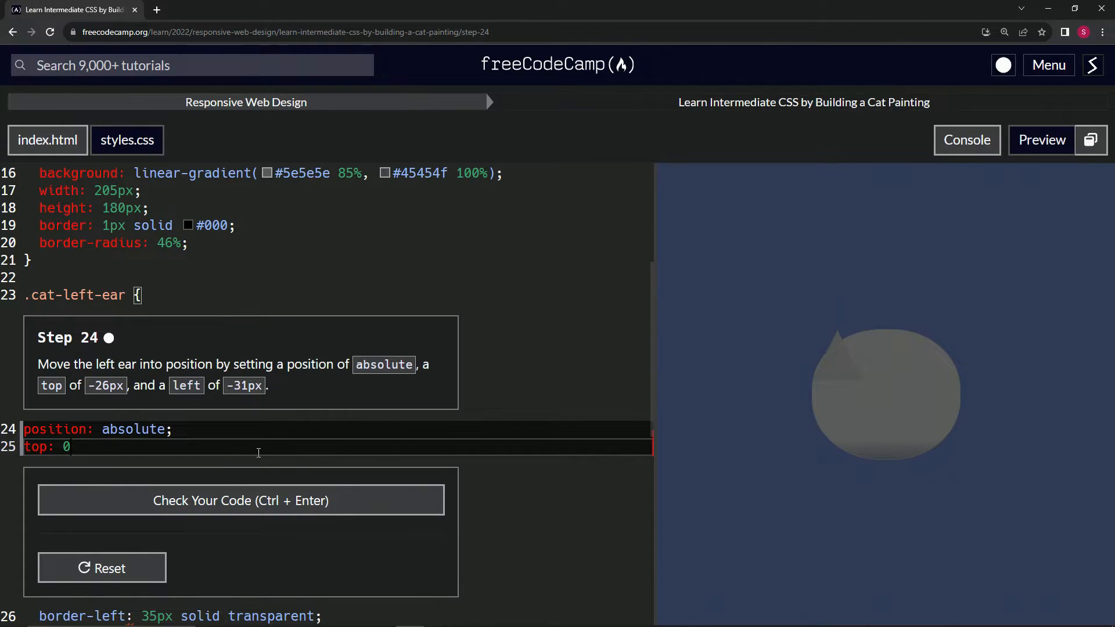
text(-2)
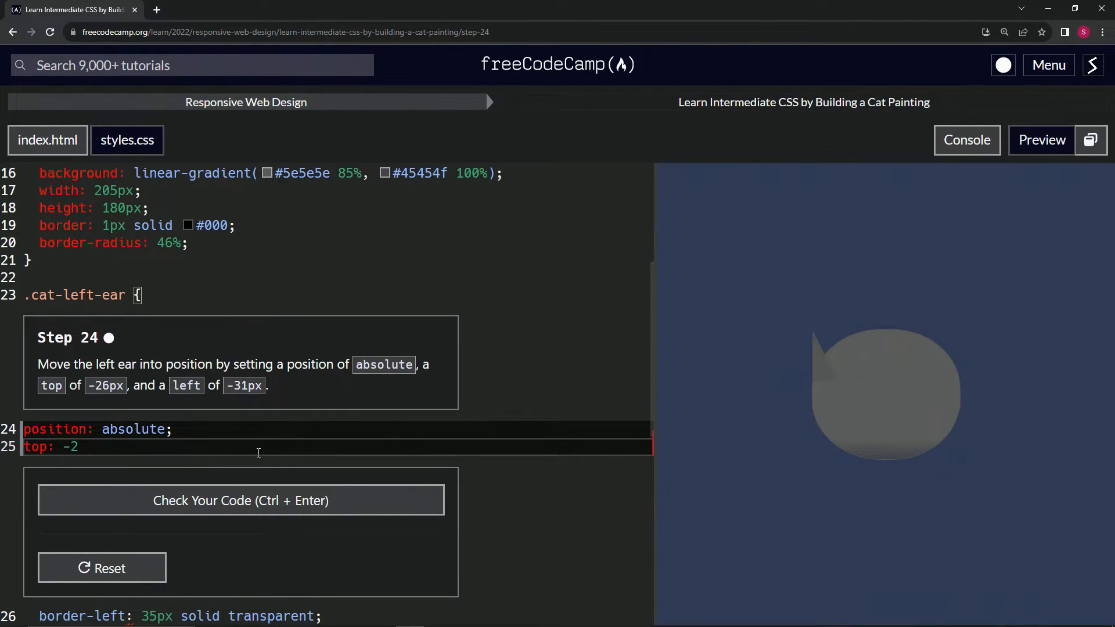
text(6px;)
text(left)
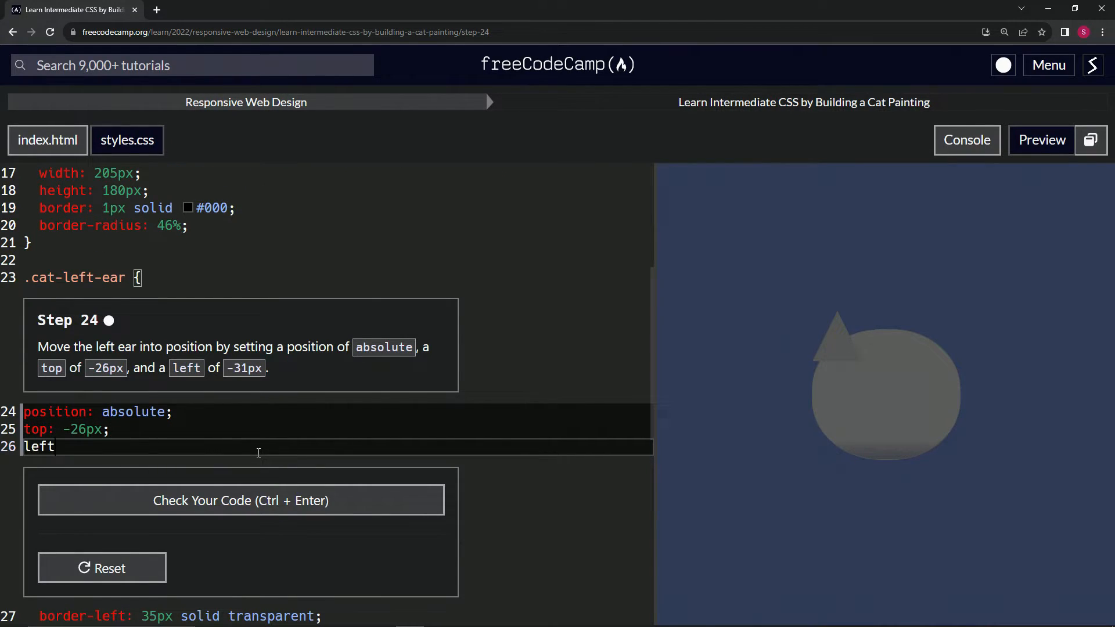
text(: -)
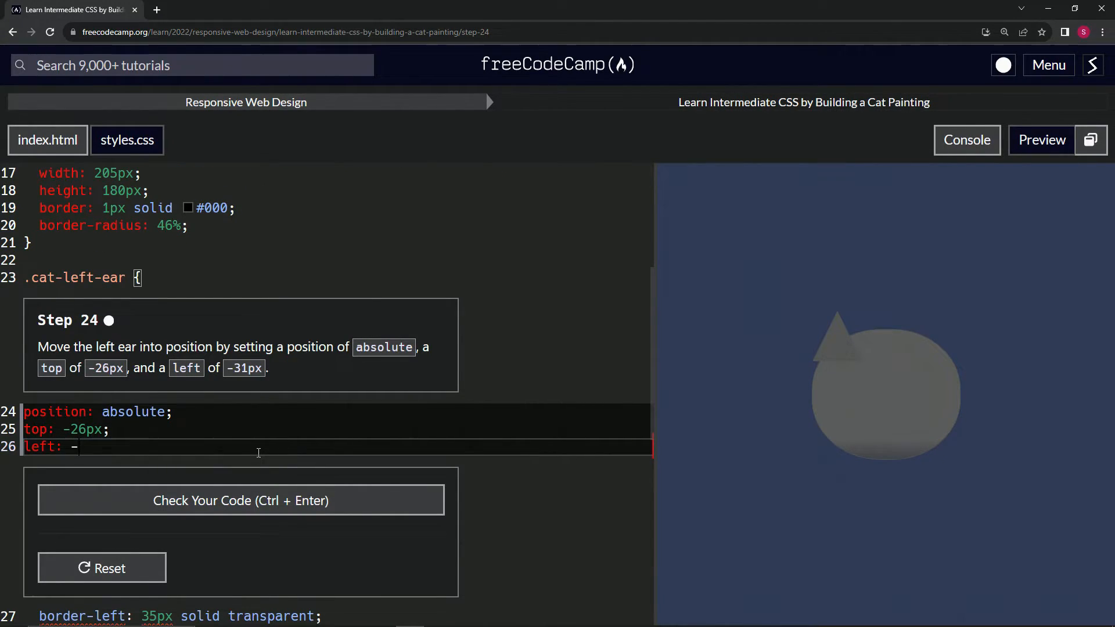
text(31px;)
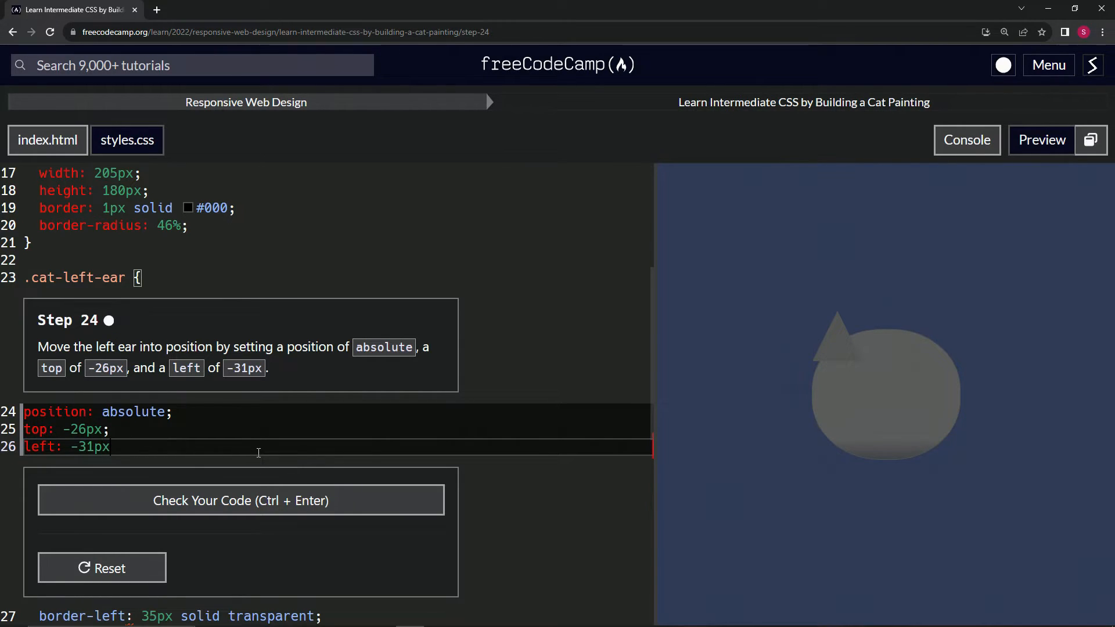
text(;)
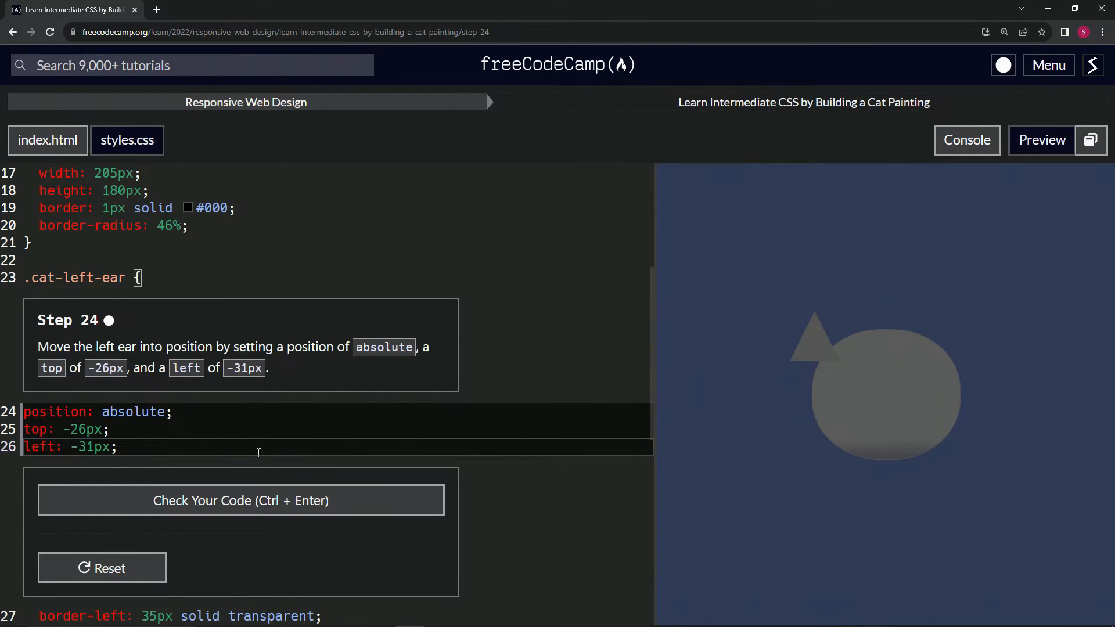
mouse_move(813, 352)
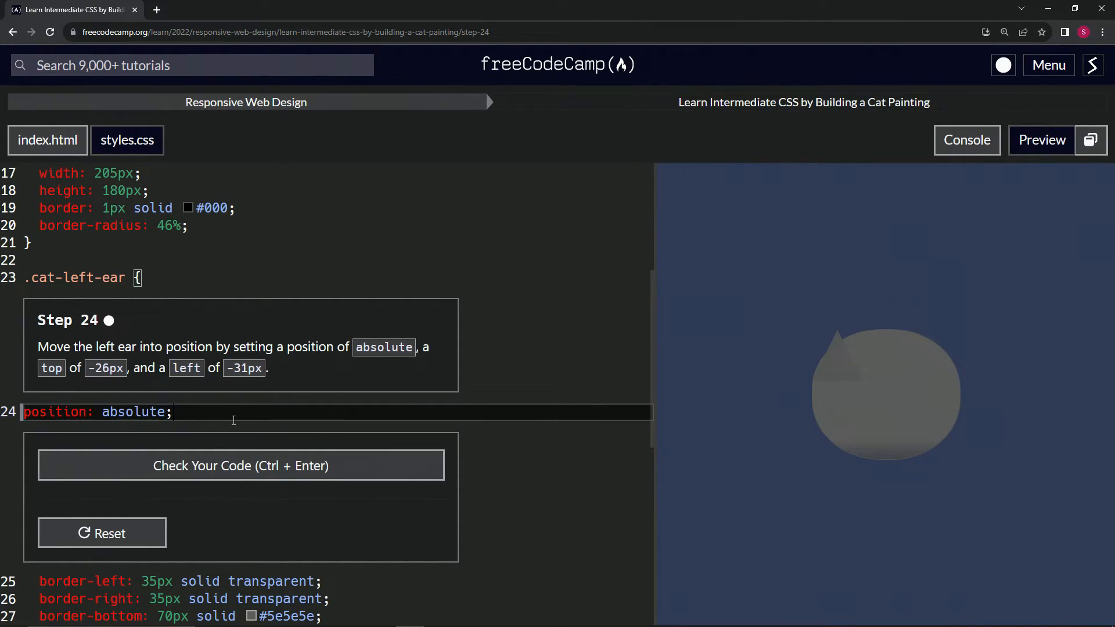
Retype position: absolute, top: -26px and left: -31px in .cat-left-ear.
text(top: -26px;)
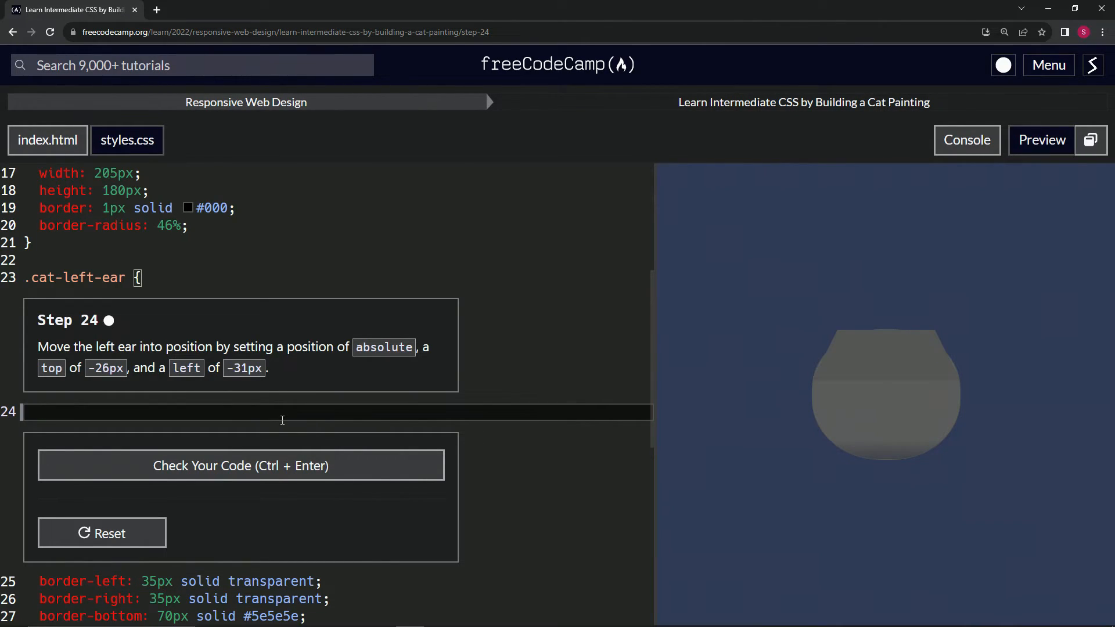
mouse_move(862, 376)
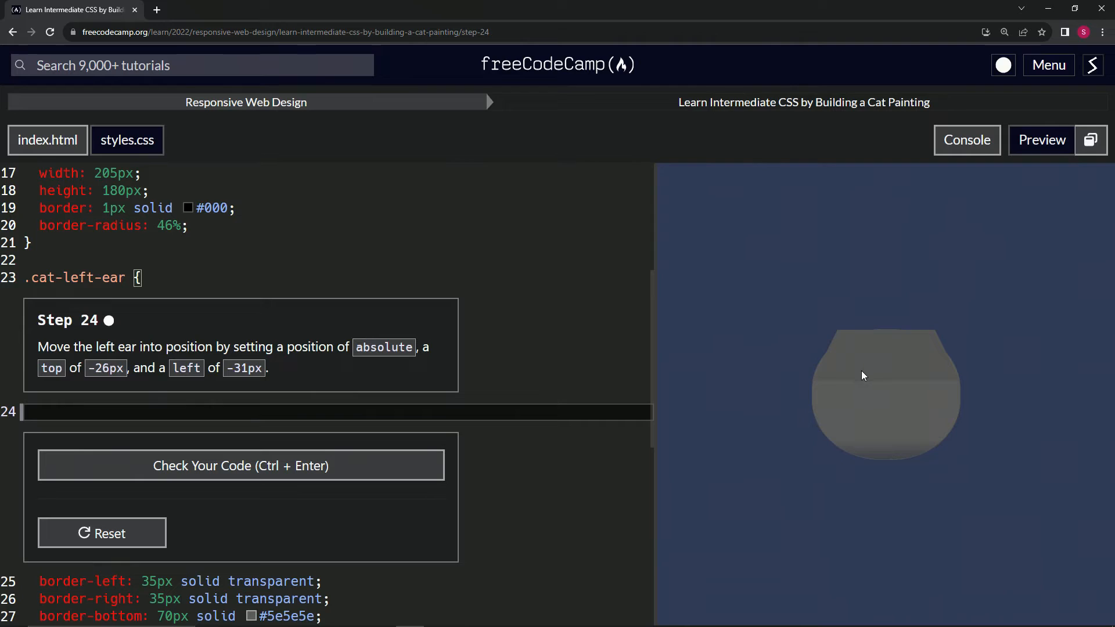
text(position: absolute;)
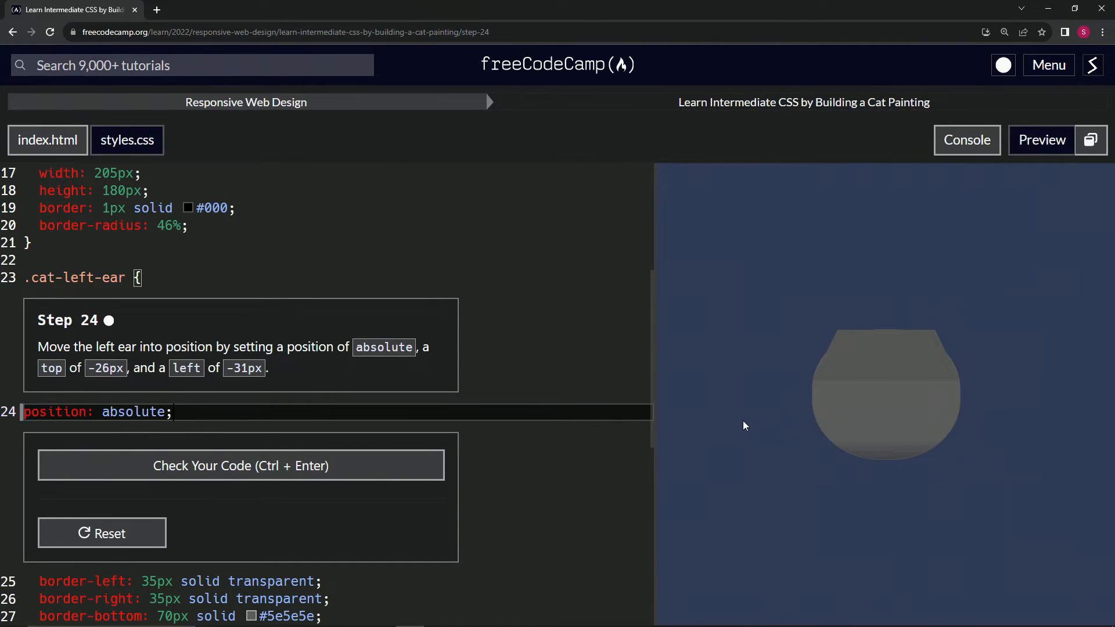
text(top: -26px;)
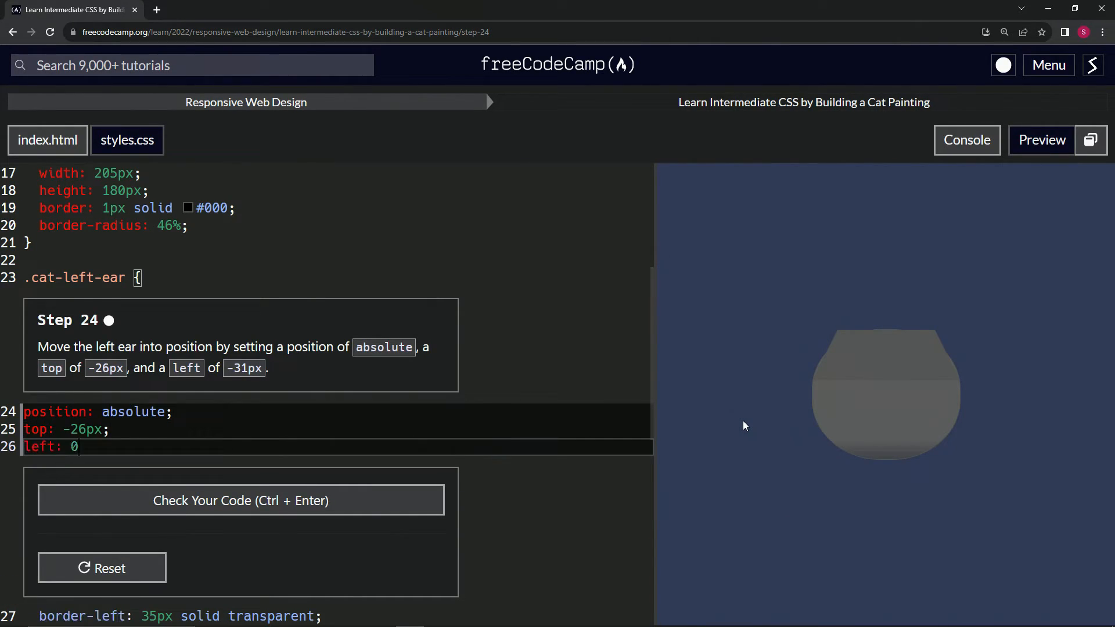
text(-31px;)
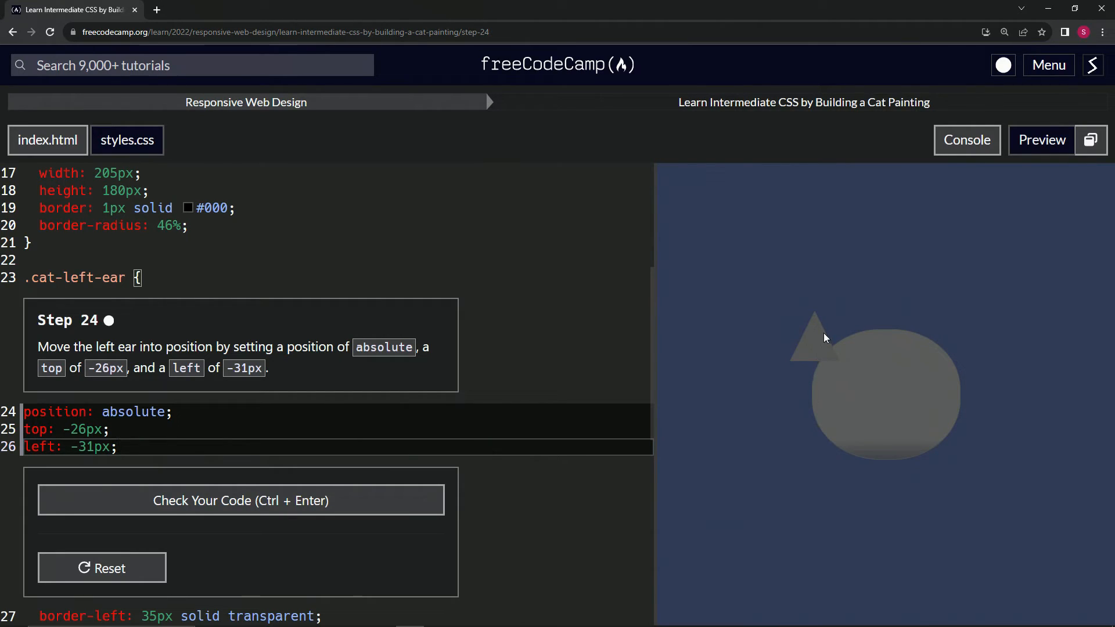
Check the code and submit step 24 to open step 25.
click(241, 501)
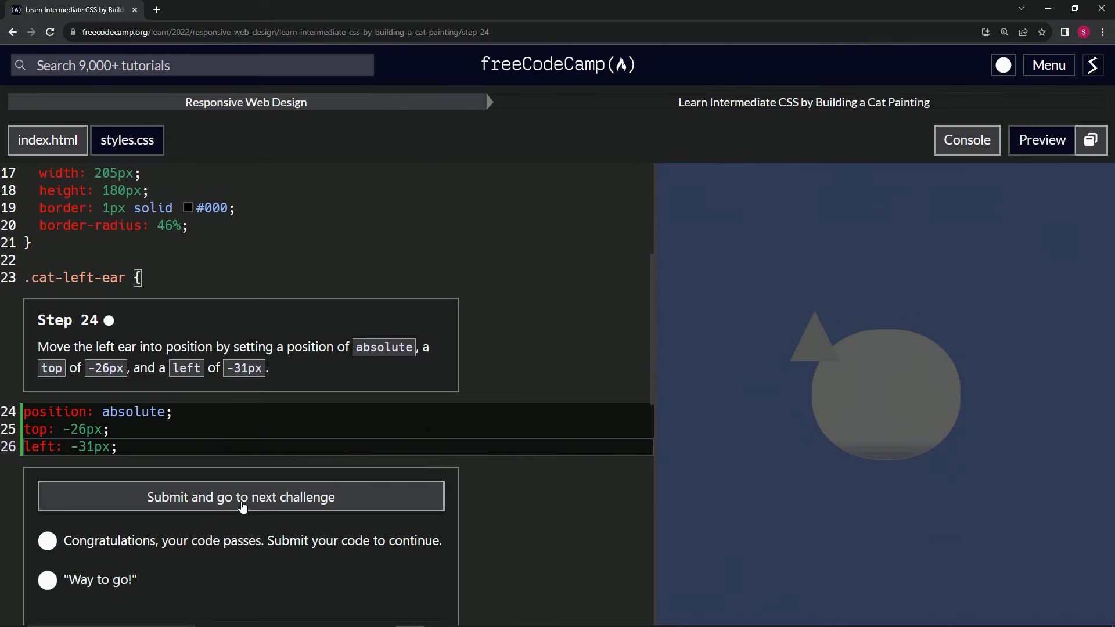
click(241, 497)
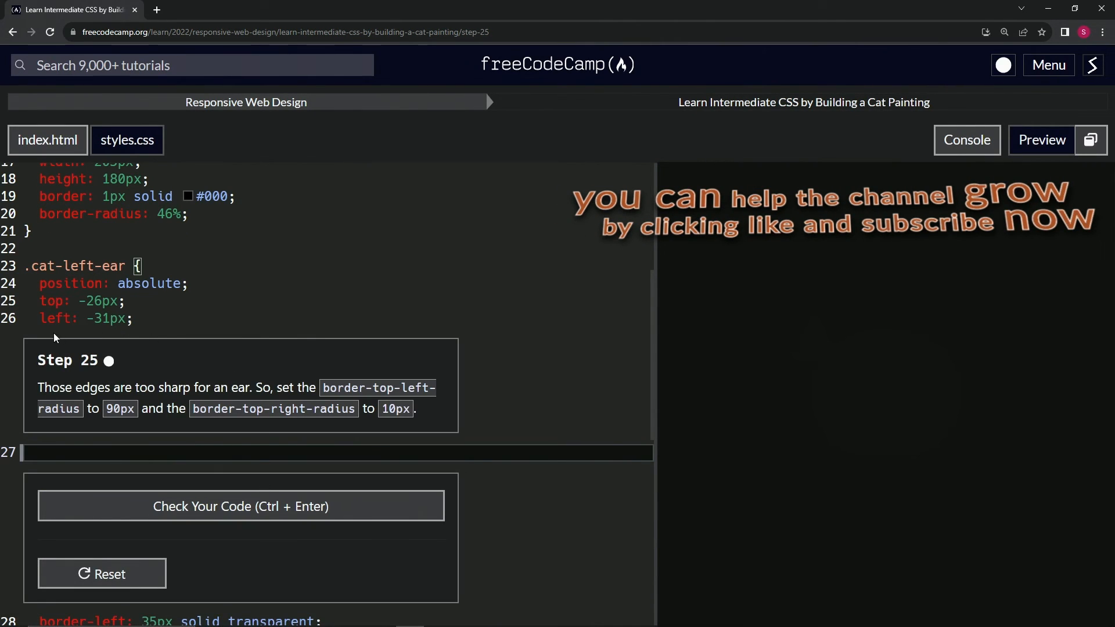
mouse_move(100, 373)
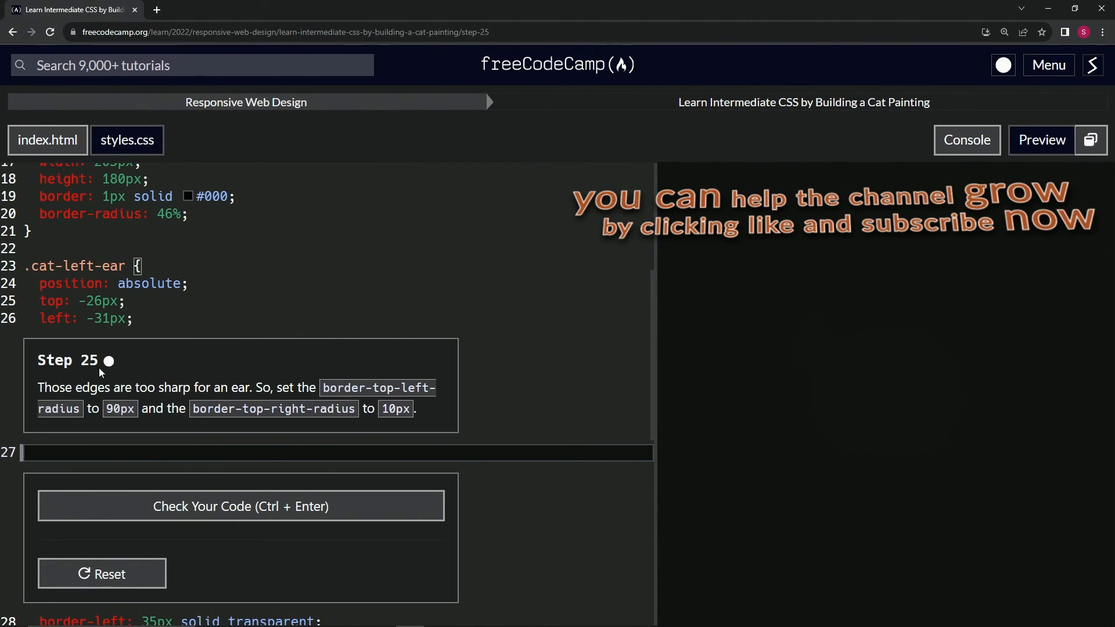